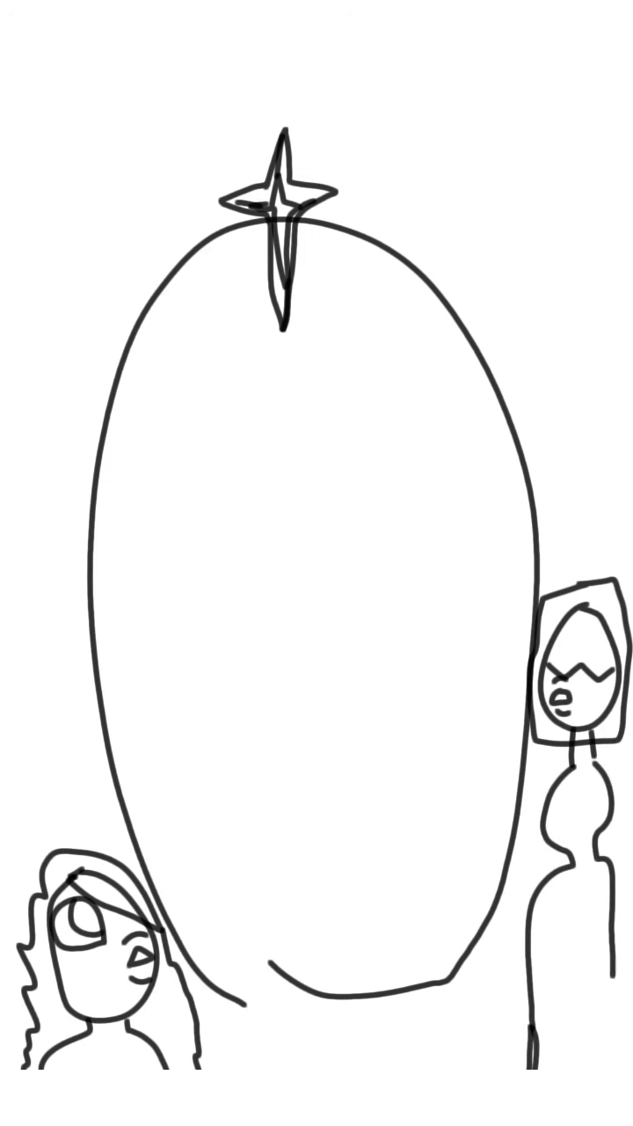
# Step: Sketch the raised arm with open hand, then the oval head's swept hair and teary eye
pyautogui.moveTo(563, 765); pyautogui.dragTo(501, 976)
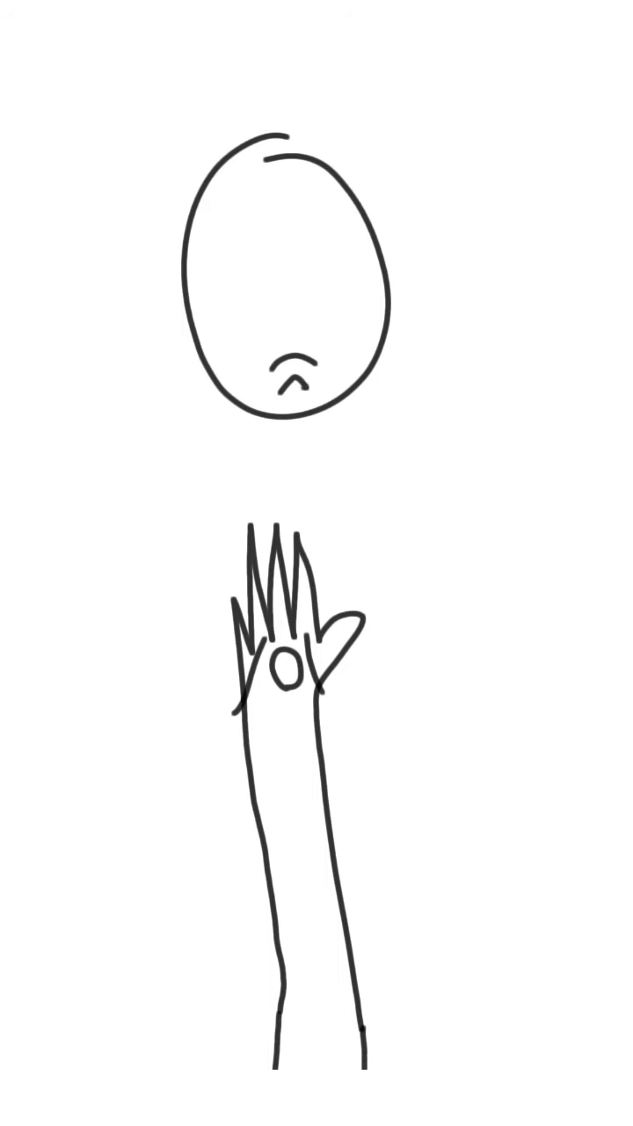
pyautogui.moveTo(211, 264); pyautogui.dragTo(413, 361)
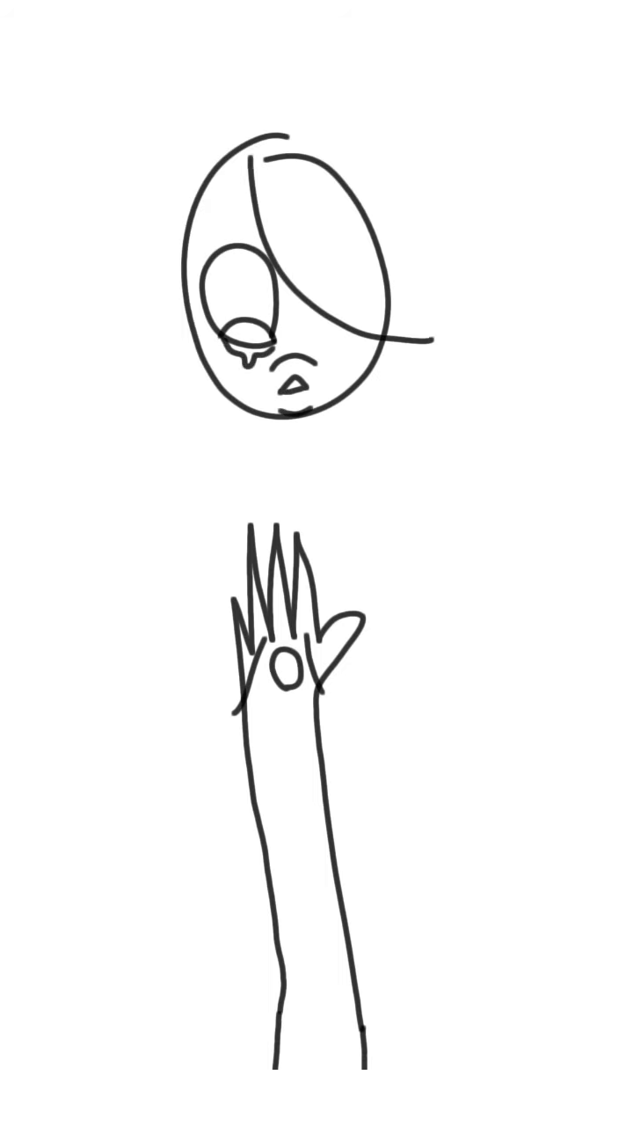